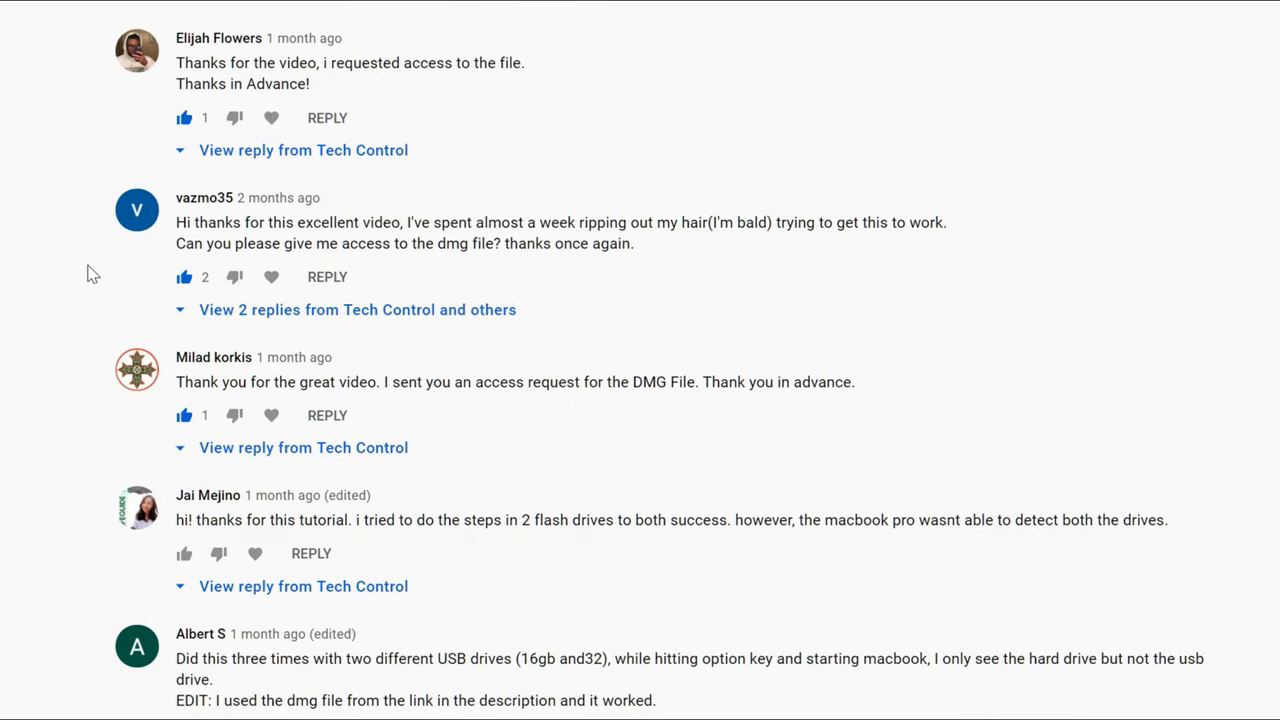
# Step: Launch Terminal from the Utilities menu in macOS Recovery
pyautogui.scroll(-3)
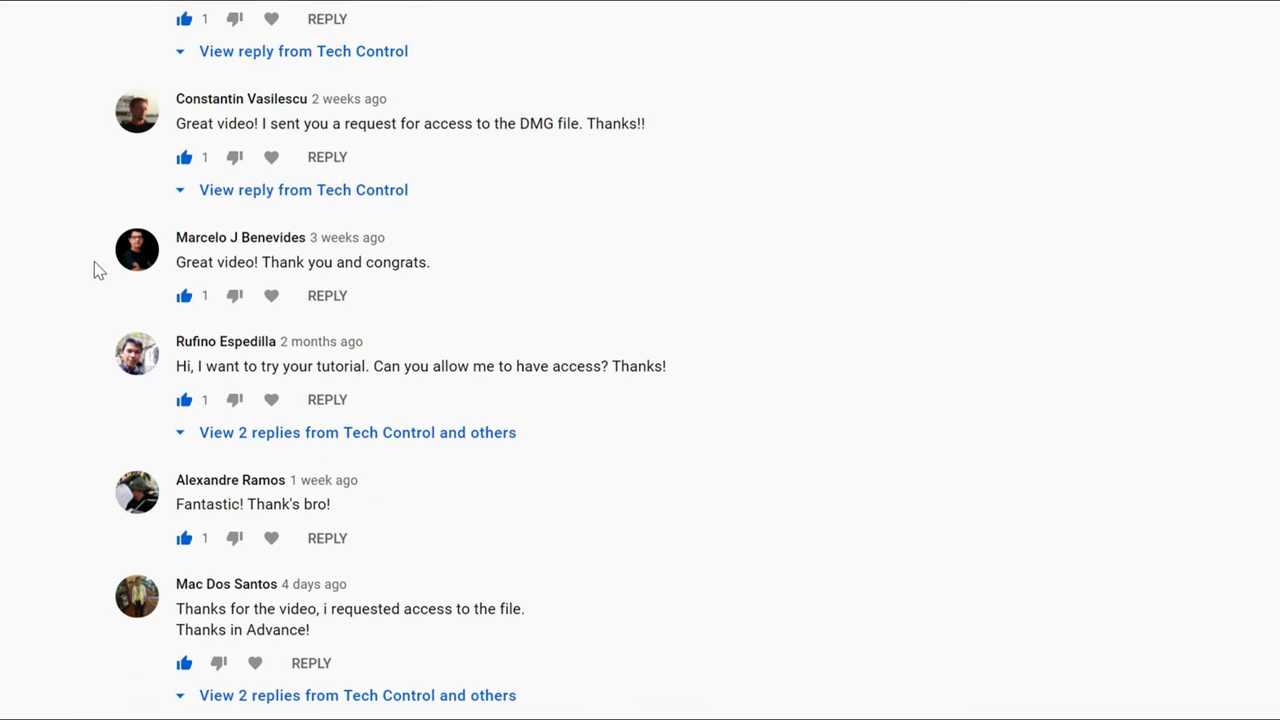
pyautogui.scroll(-3)
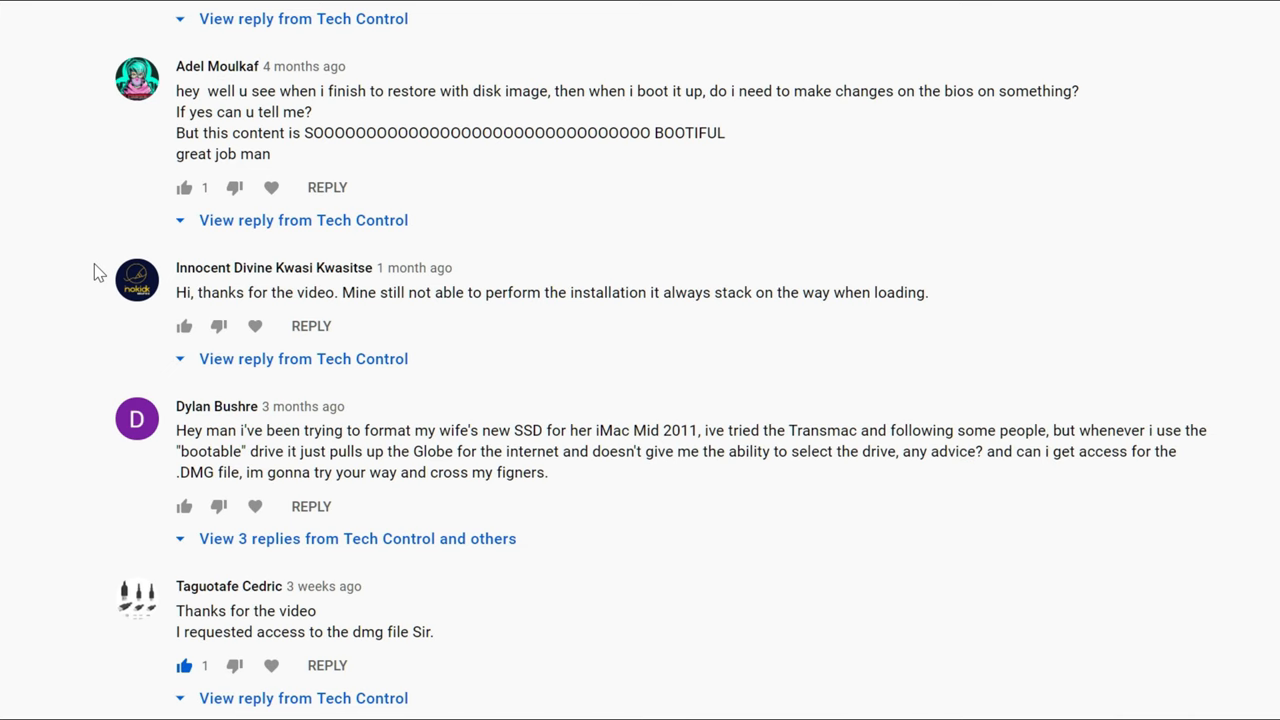
pyautogui.scroll(-3)
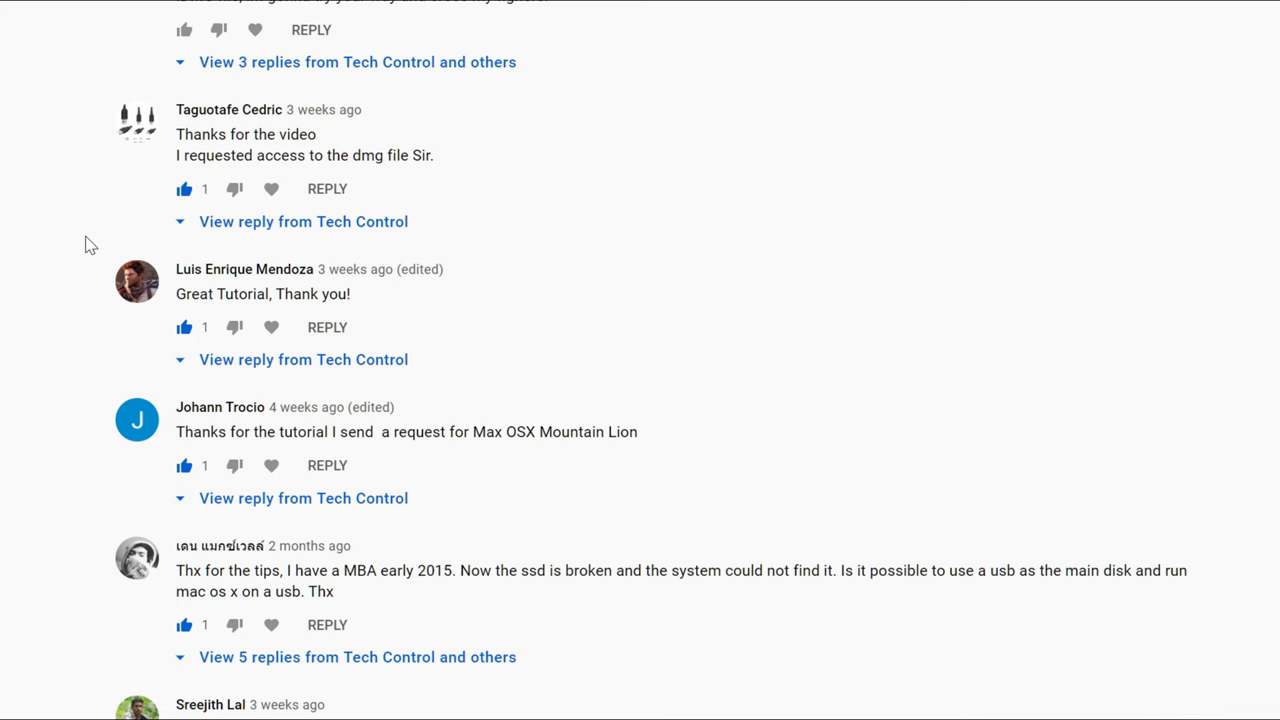
pyautogui.scroll(-3)
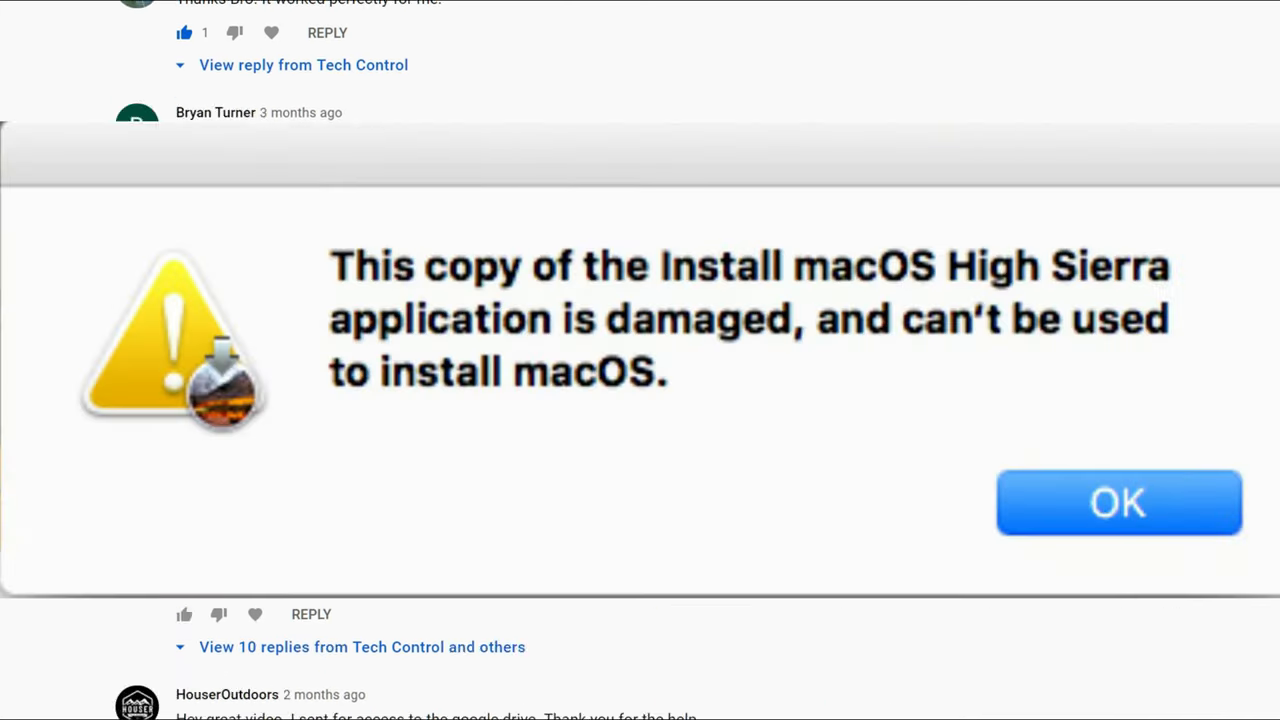
pyautogui.scroll(-3)
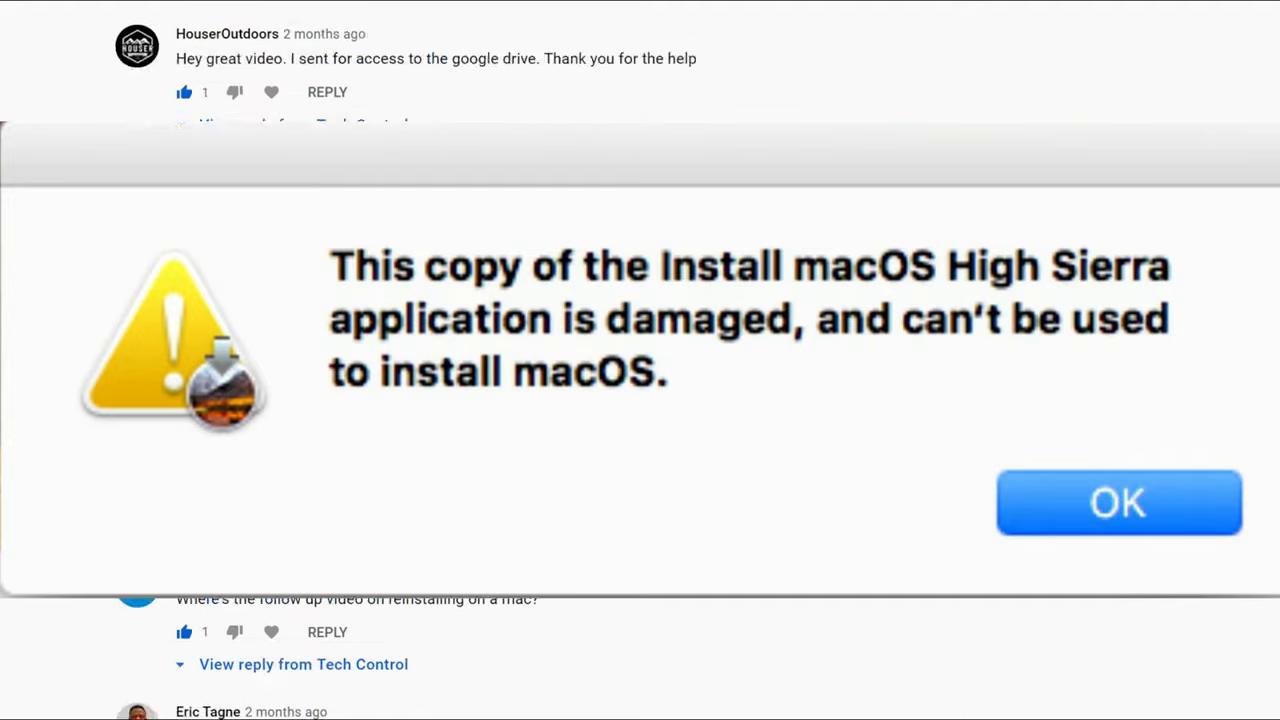
pyautogui.click(1118, 502)
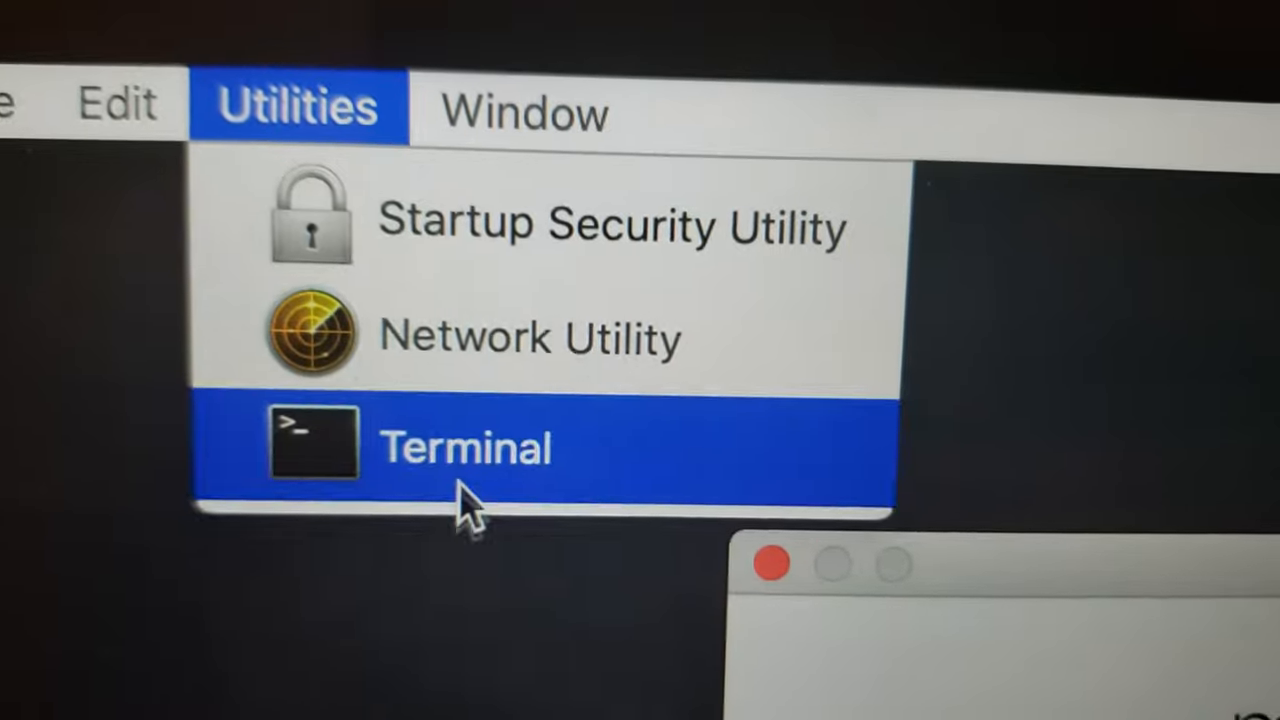
pyautogui.click(464, 448)
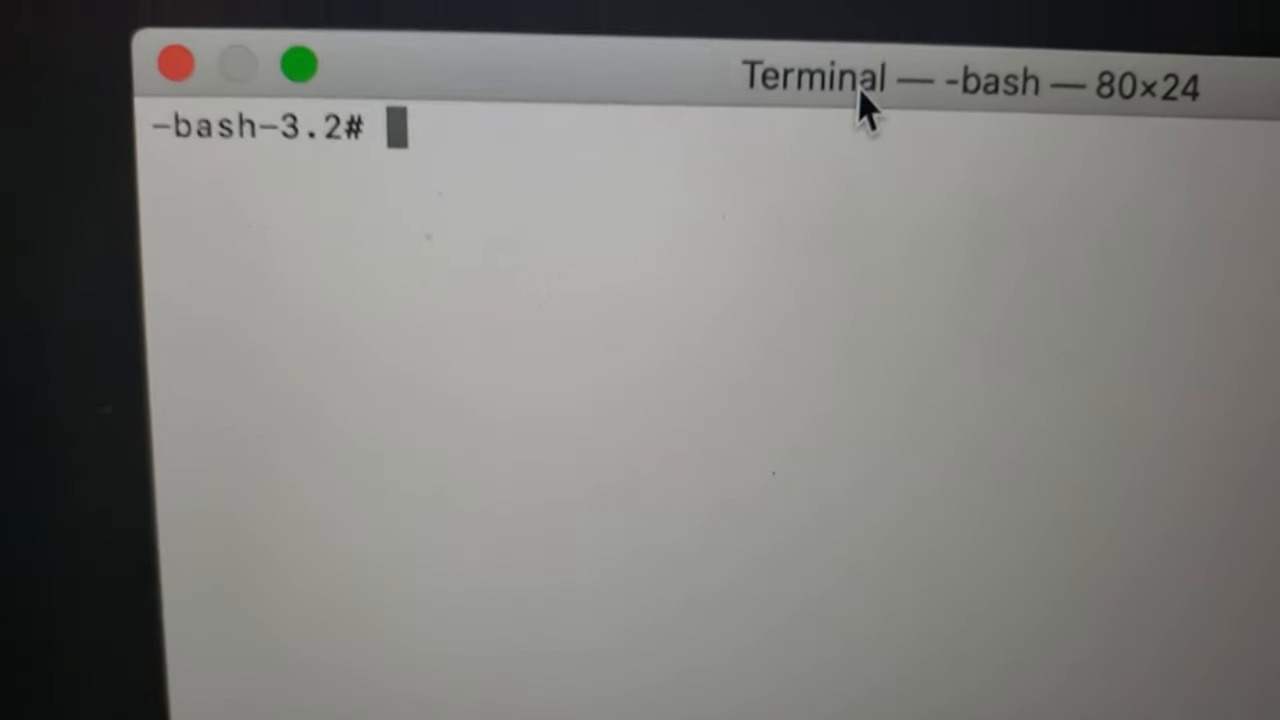
# Step: Run date to show the current system date, Tue Aug 17 07:00:26 UTC 2021
pyautogui.write('da')
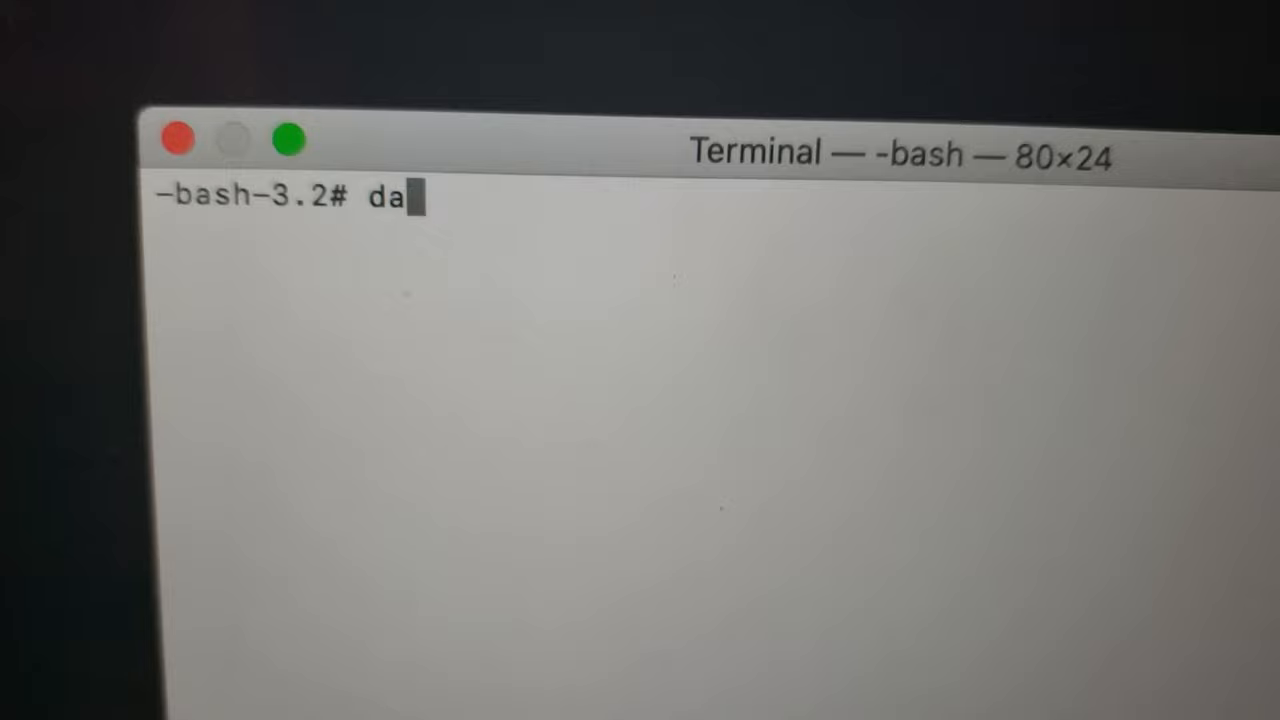
pyautogui.write('te')
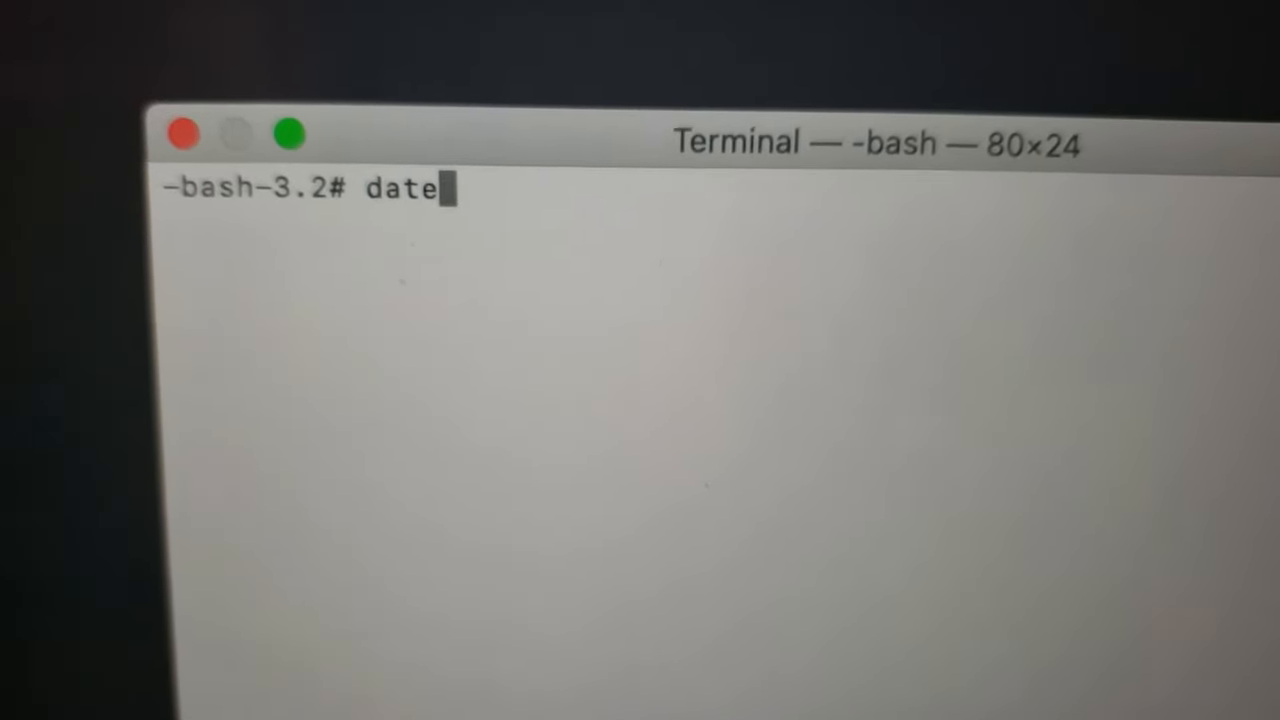
pyautogui.press('Return')
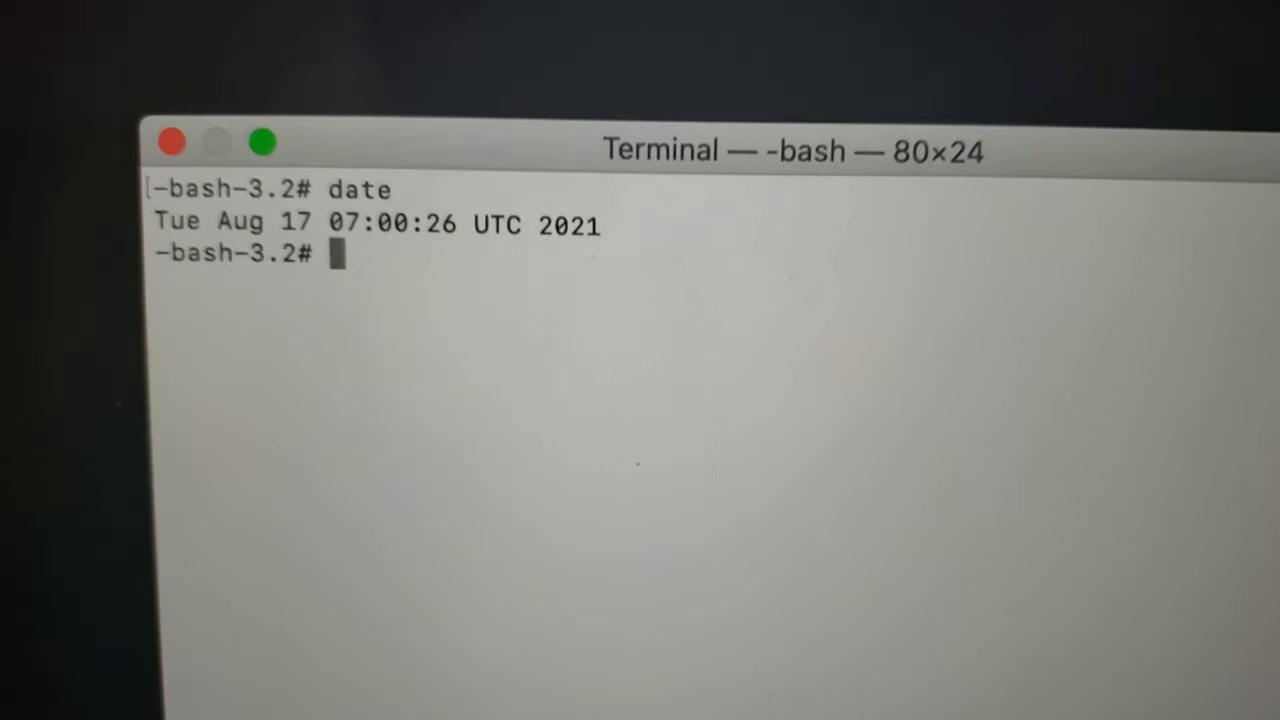
pyautogui.write('1122')
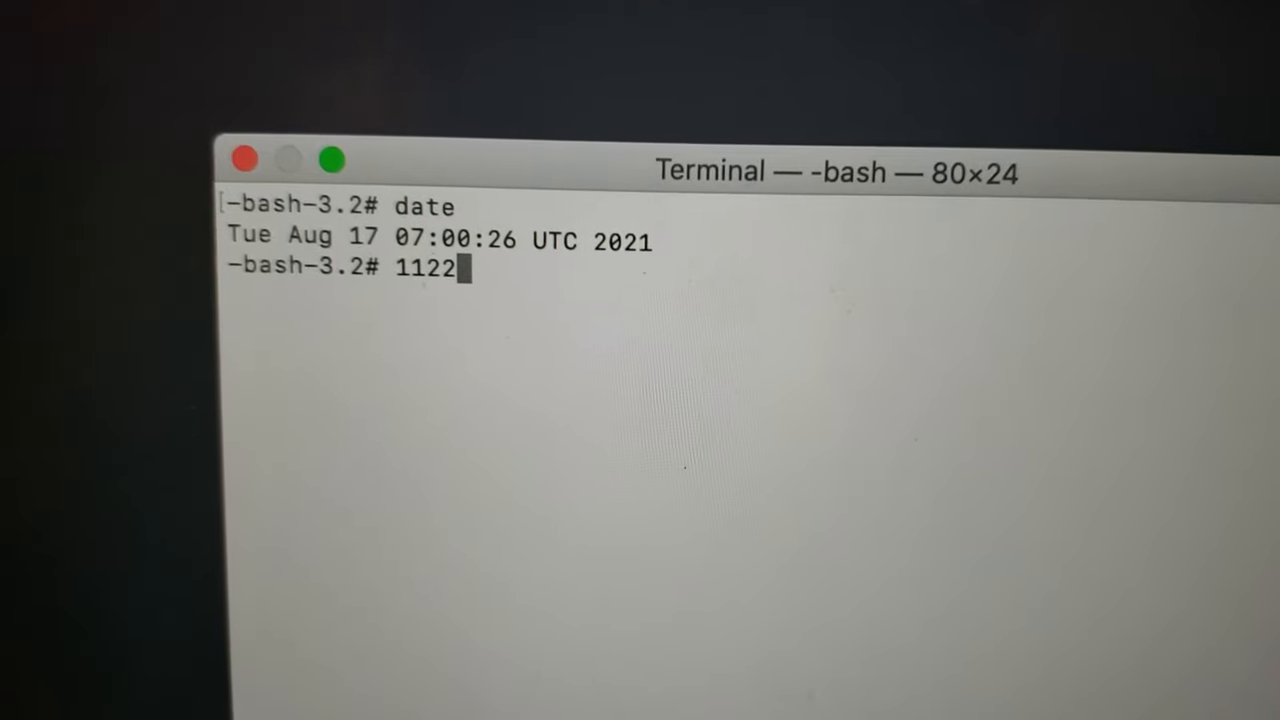
pyautogui.write('1314')
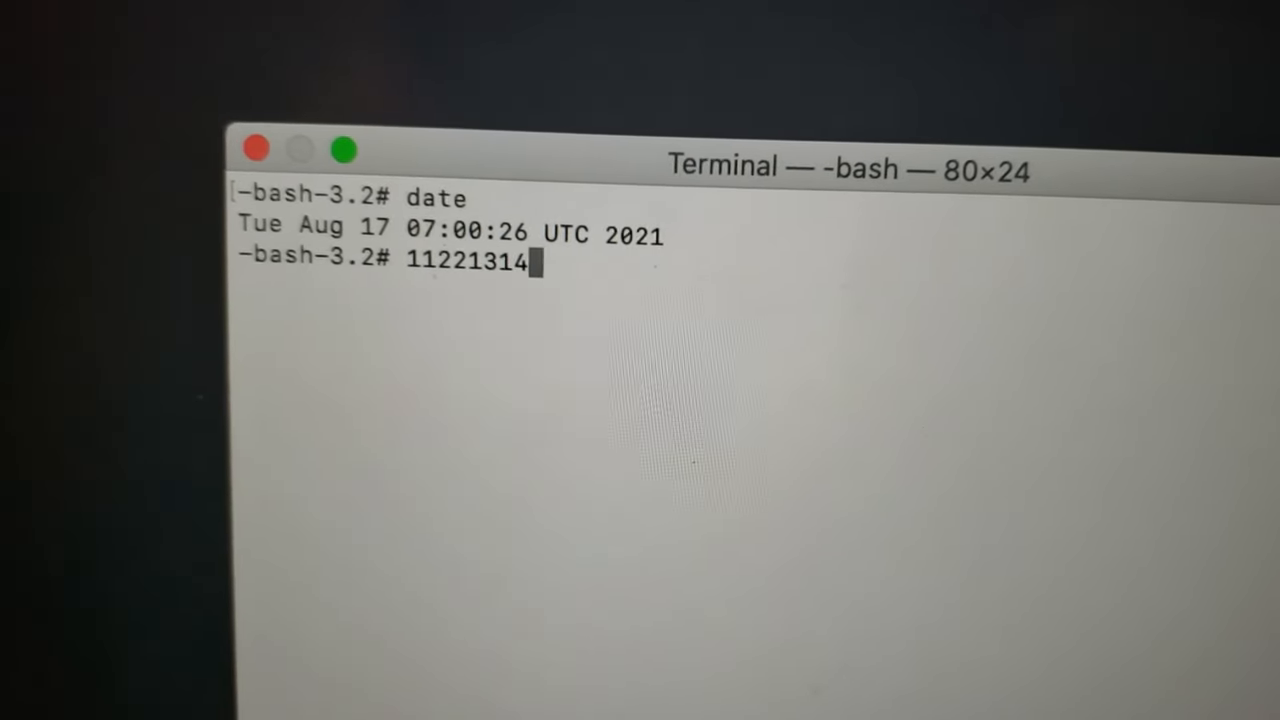
pyautogui.write('16')
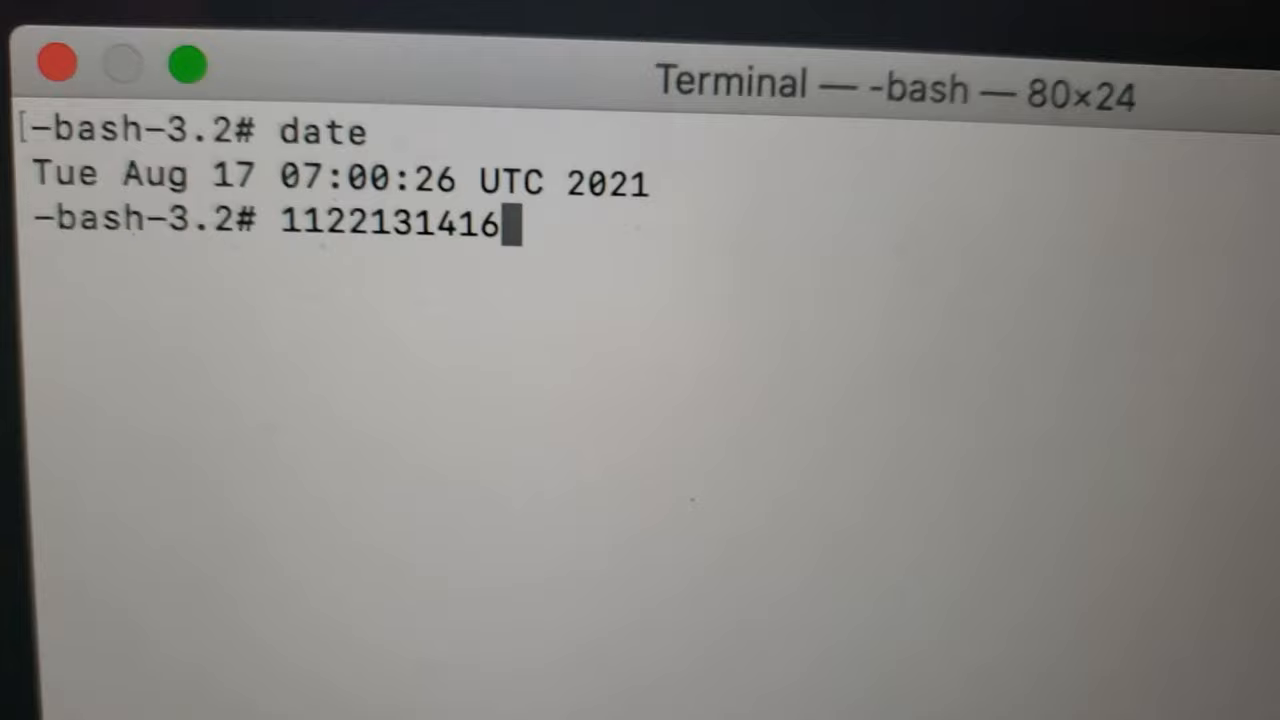
pyautogui.write('da')
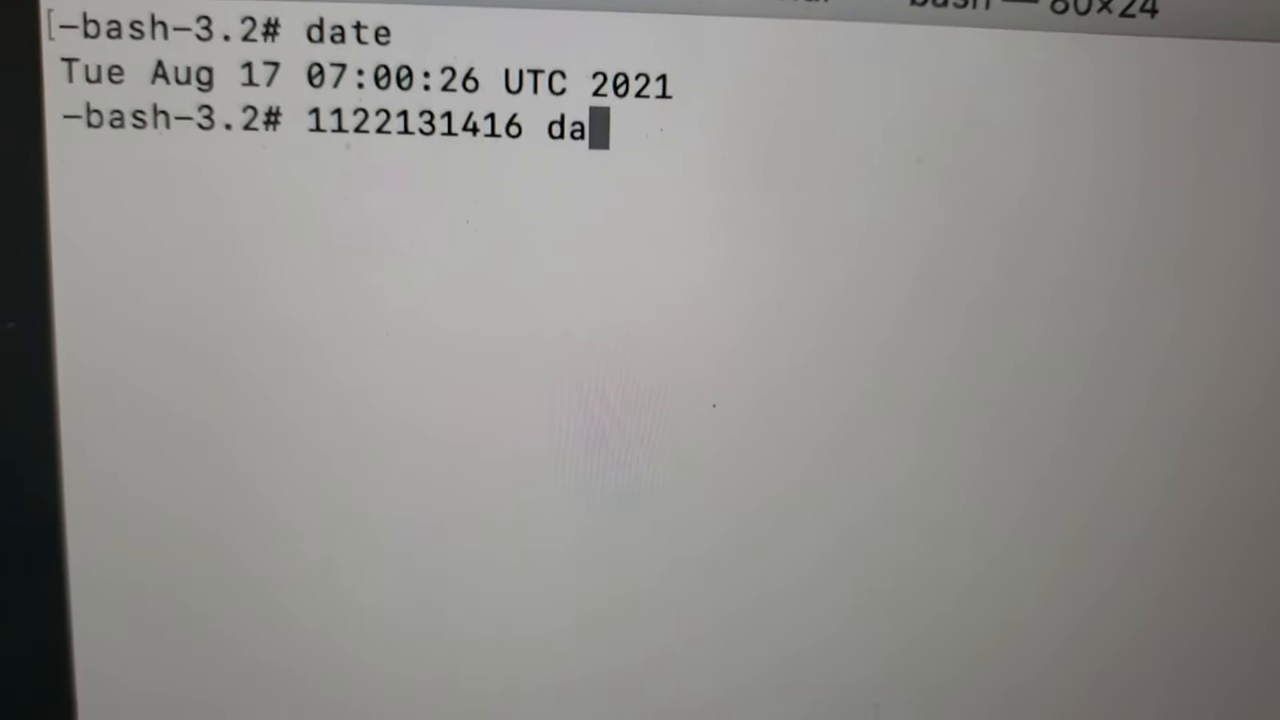
pyautogui.press('Return')
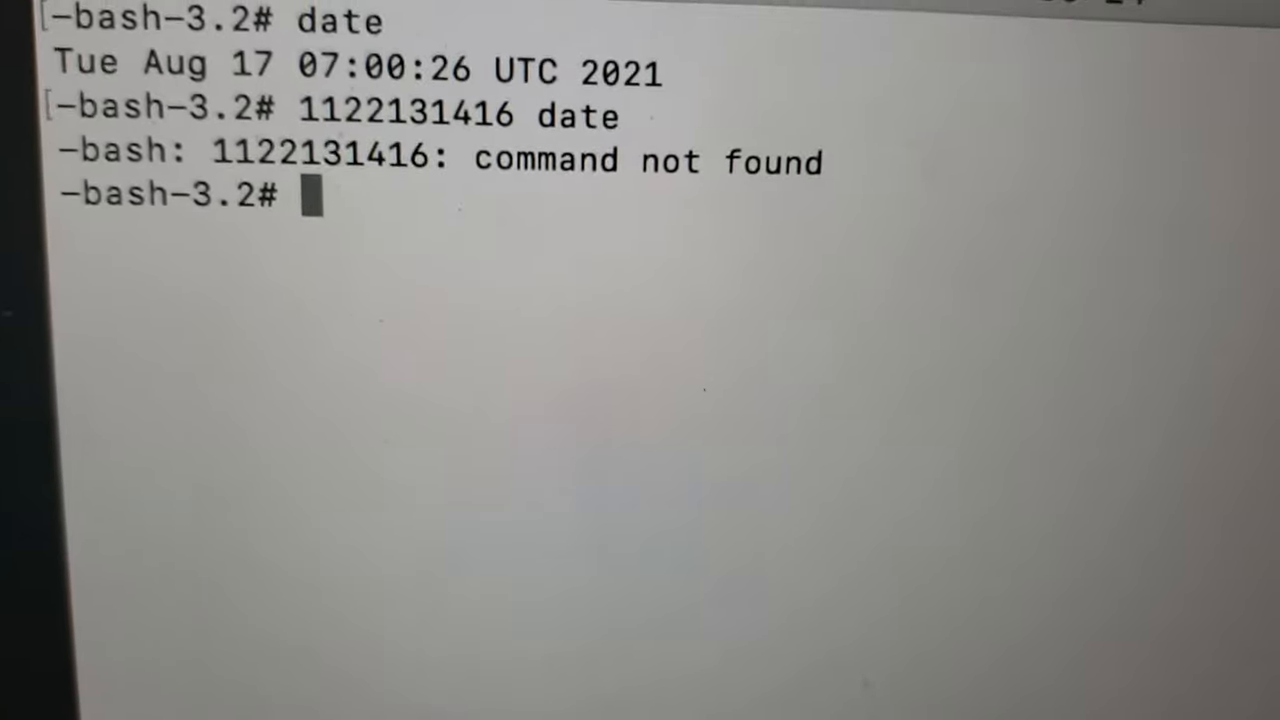
pyautogui.write('date')
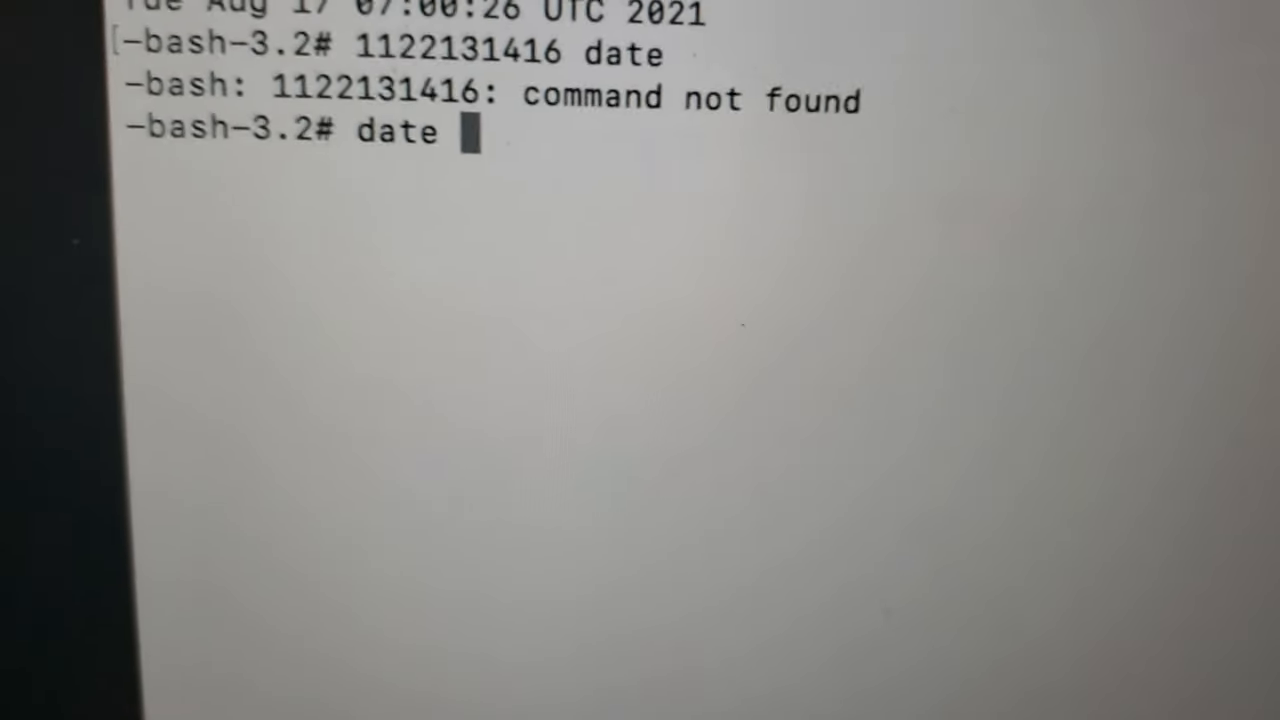
pyautogui.write('111213141')
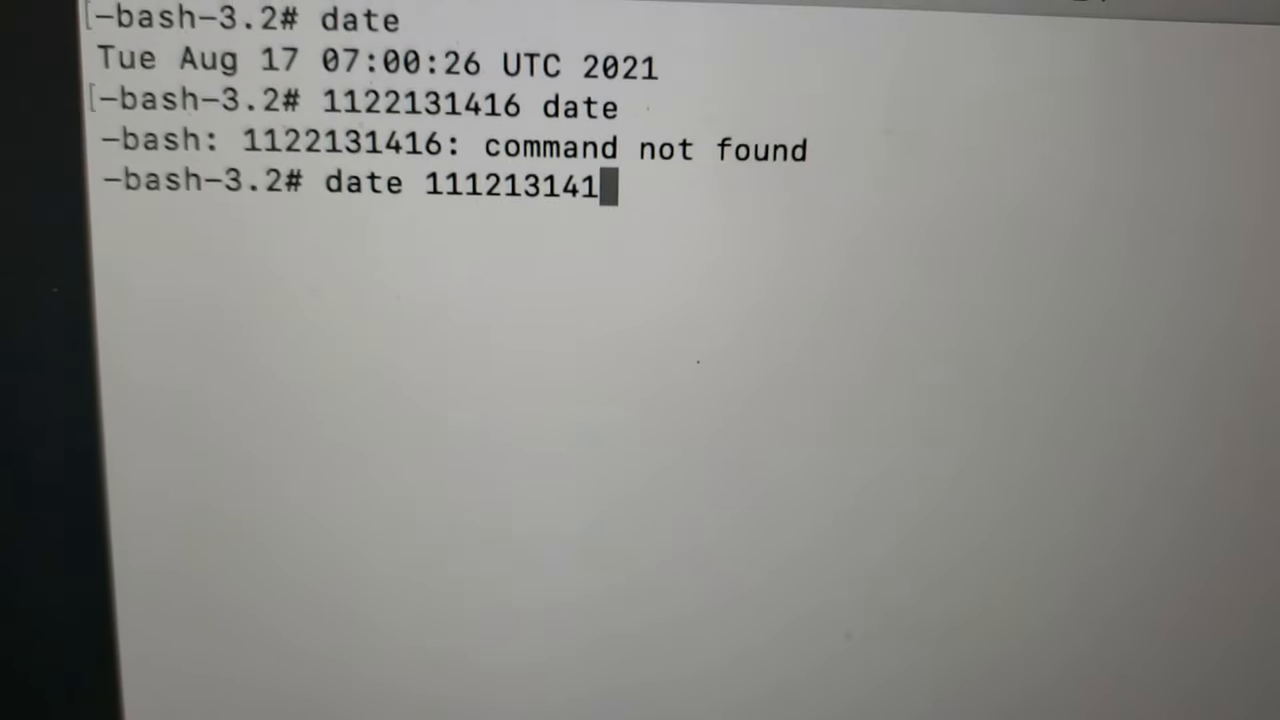
pyautogui.press('Return')
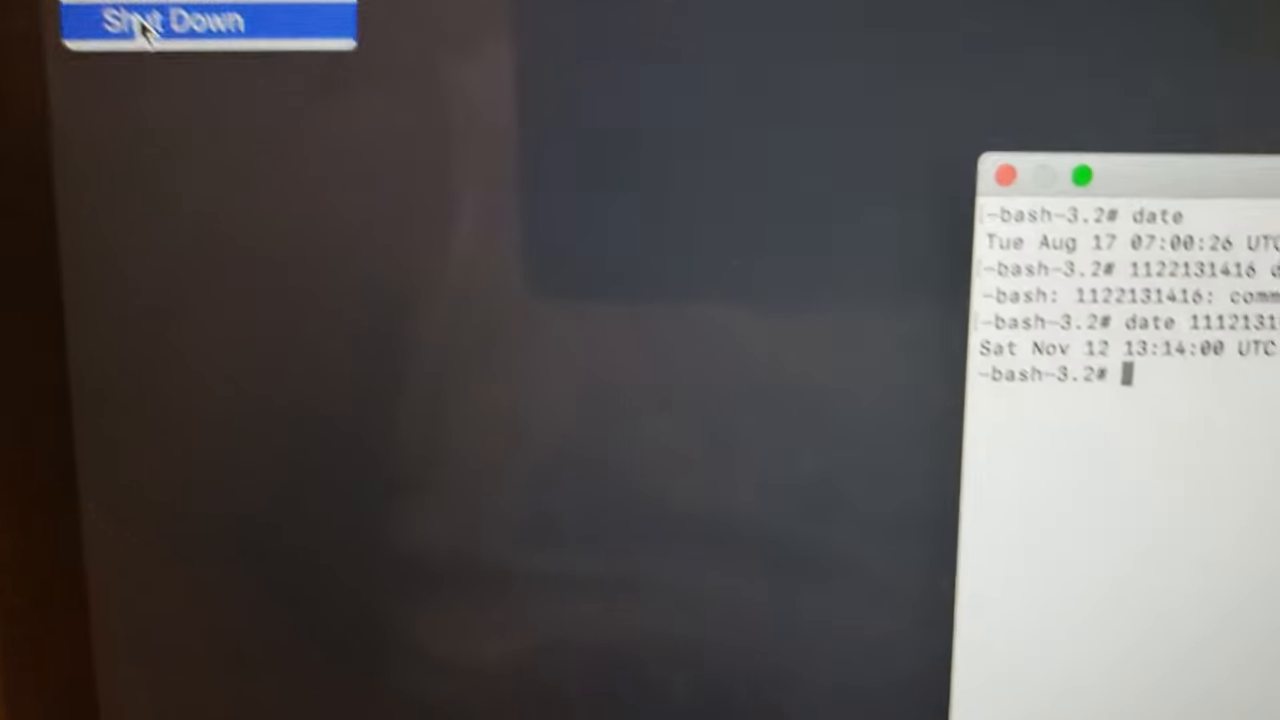
# Step: Shut down the Mac from the Apple menu so it can restart from the USB installer
pyautogui.click(176, 20)
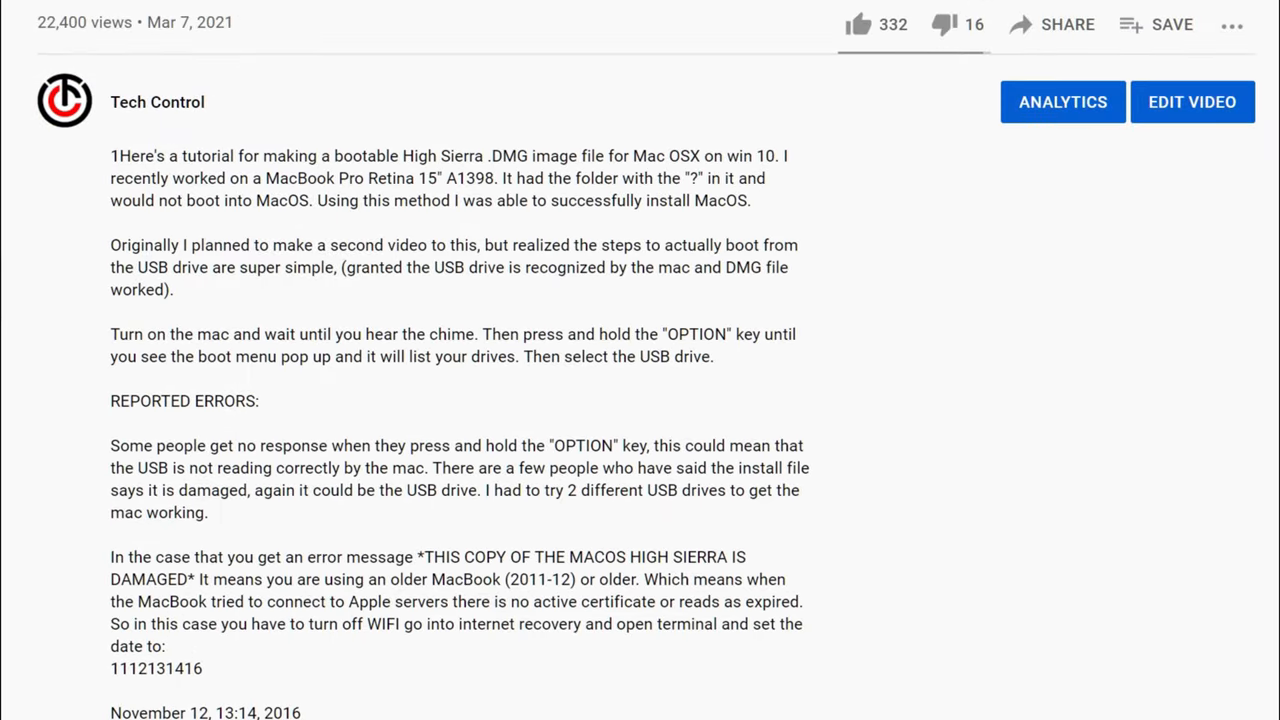
pyautogui.scroll(-3)
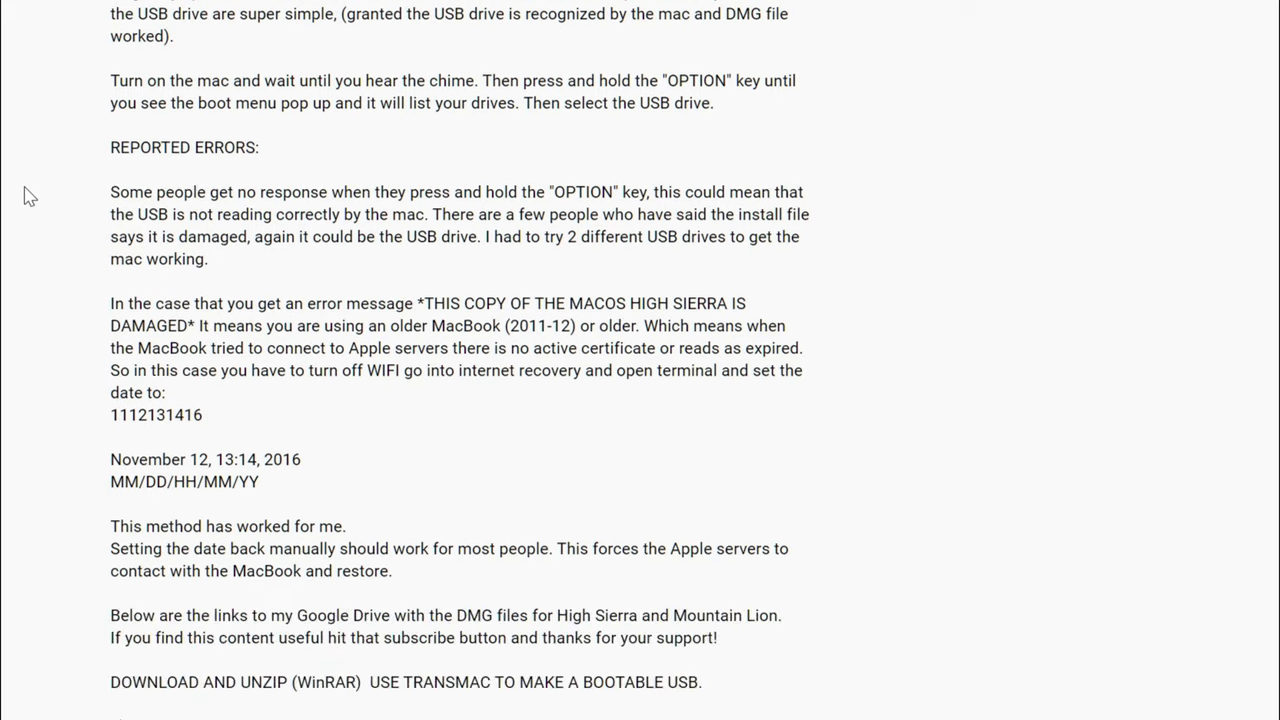
pyautogui.scroll(-3)
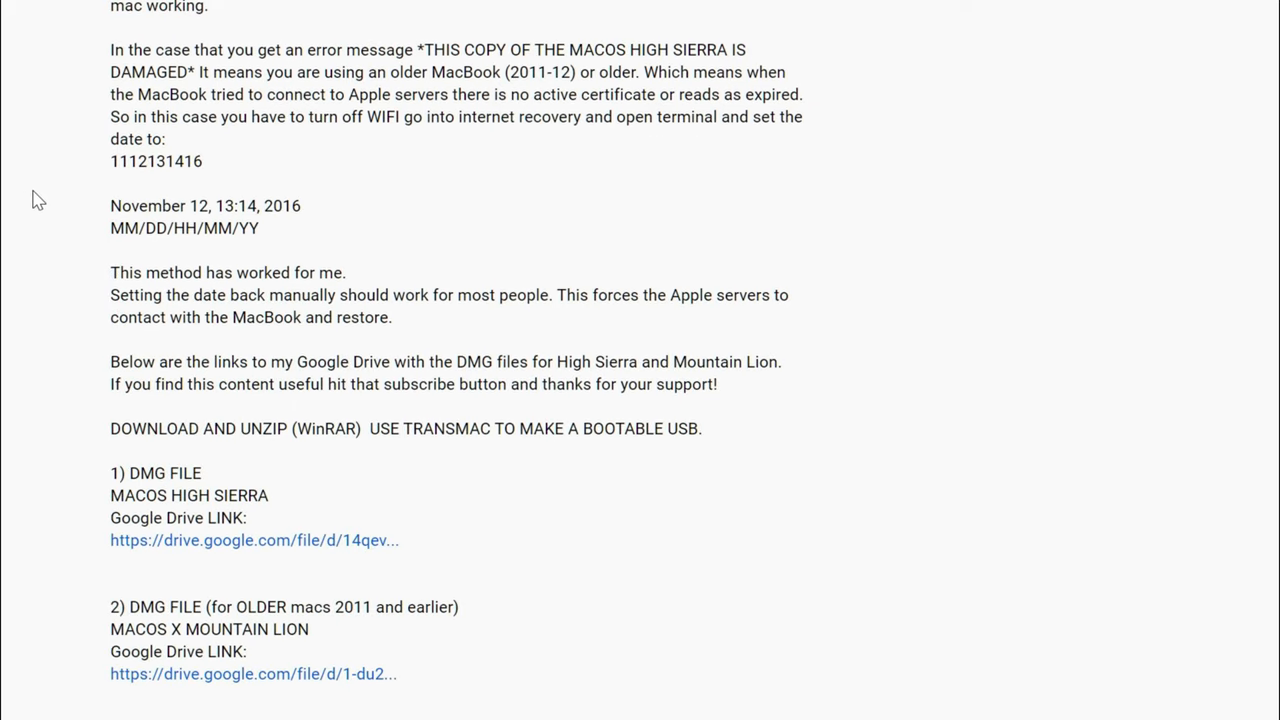
pyautogui.scroll(-3)
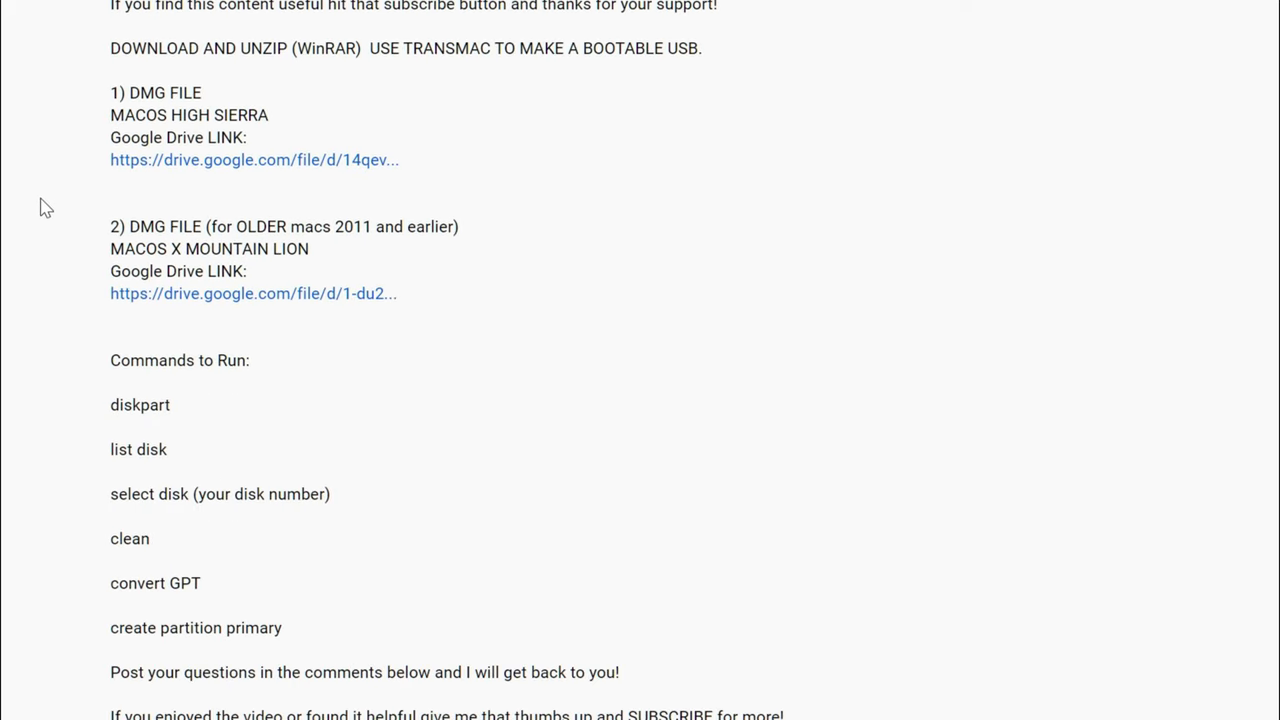
pyautogui.scroll(3)
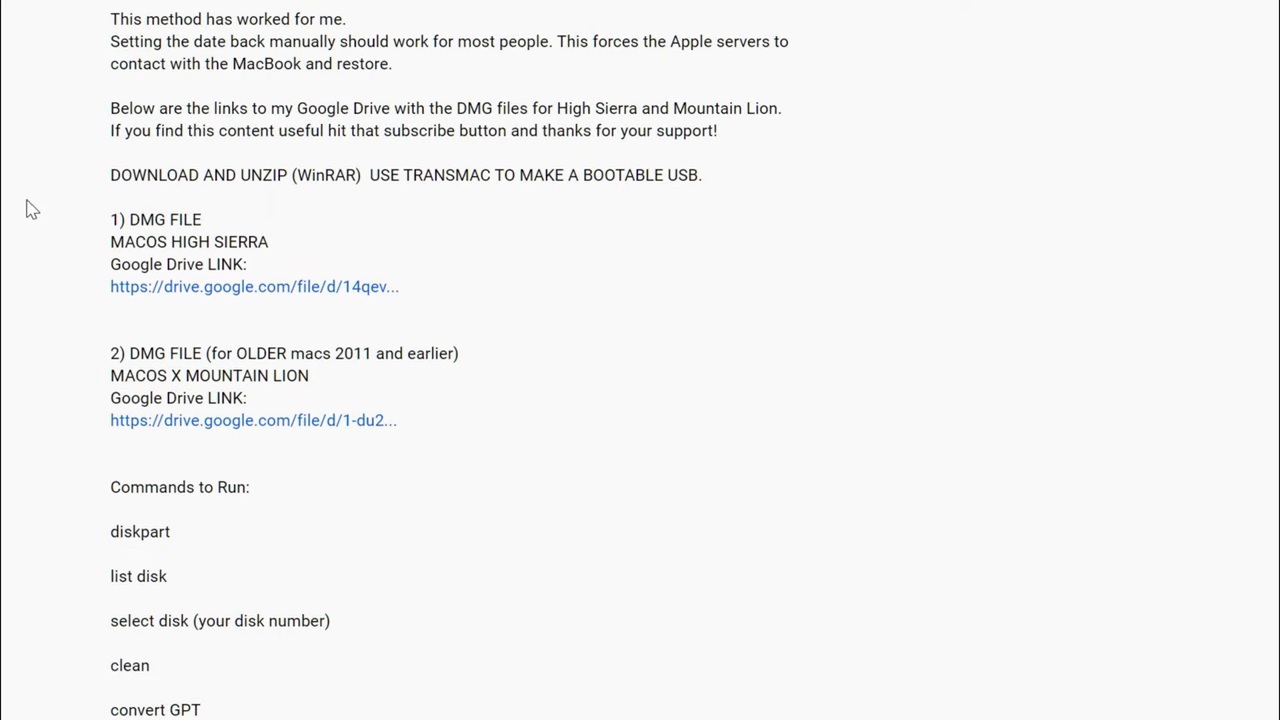
pyautogui.scroll(3)
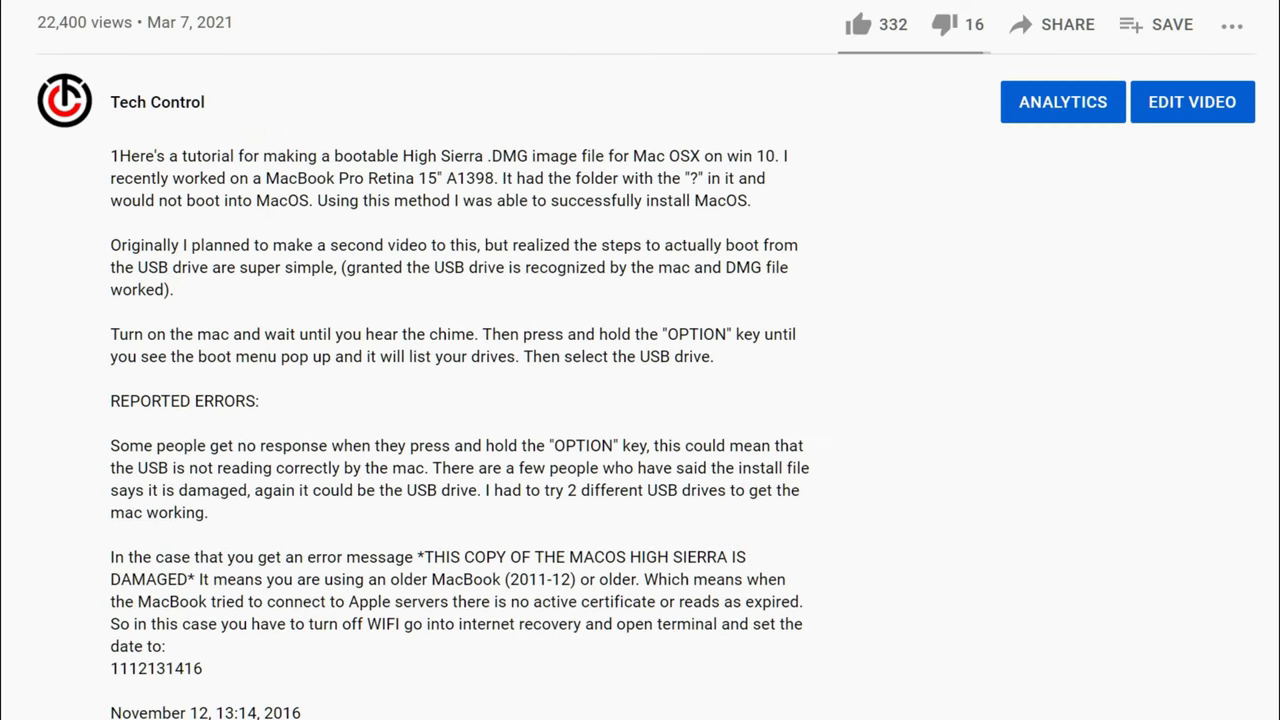
pyautogui.scroll(-3)
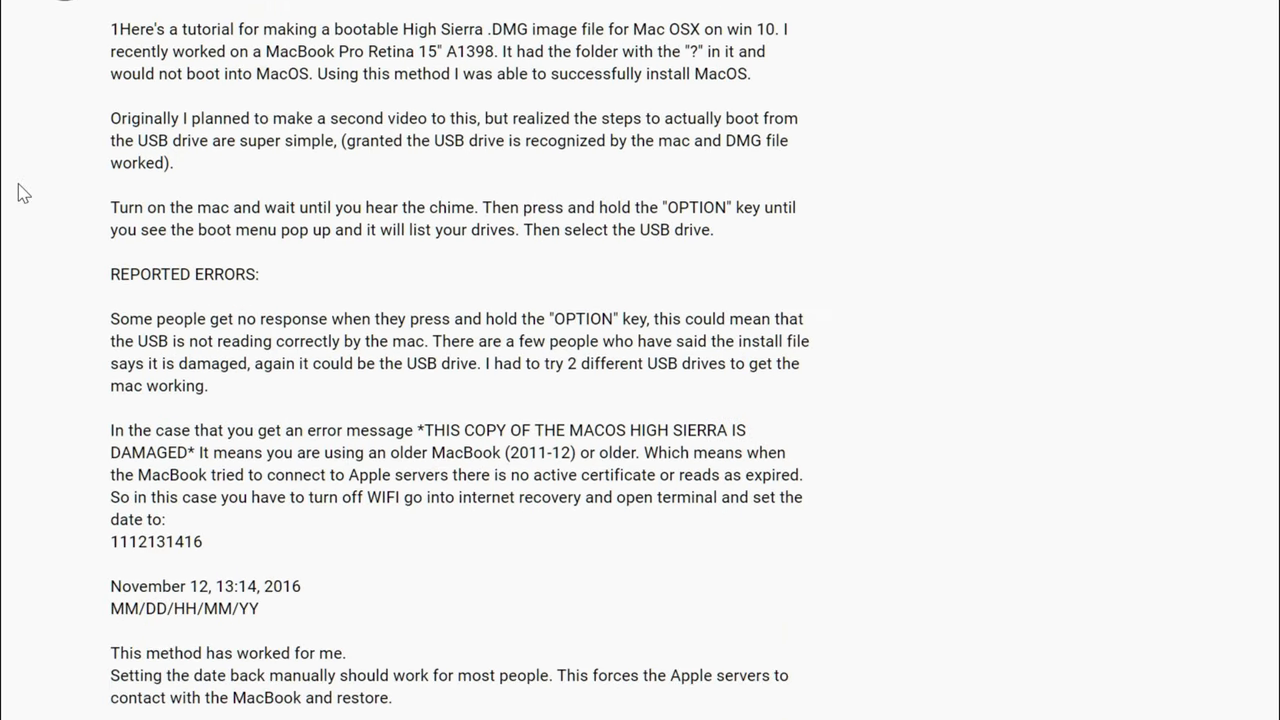
pyautogui.scroll(-3)
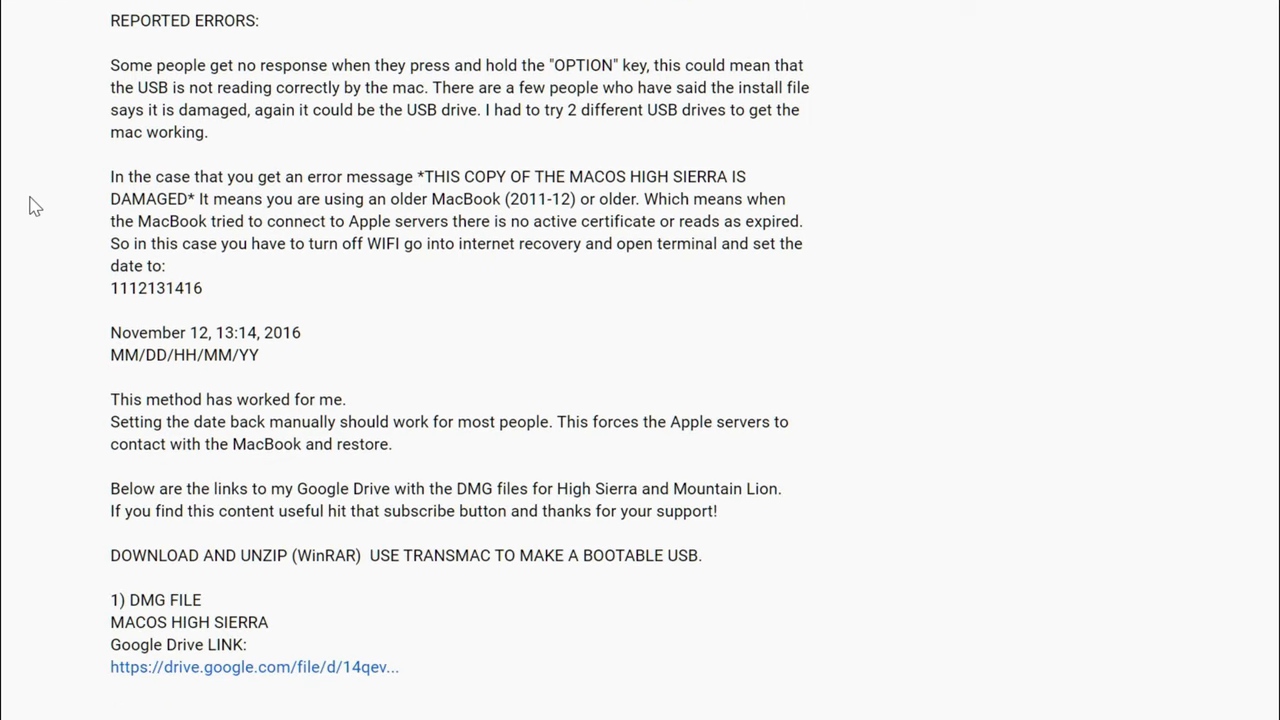